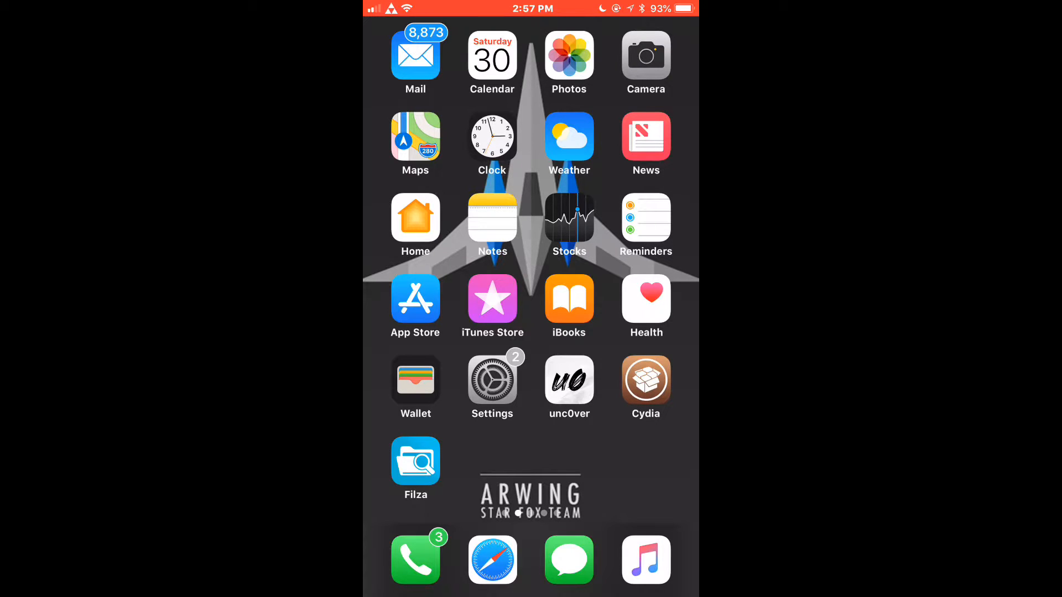
Open Settings to the Restrictions passcode prompt locked after 42 failed attempts, then back out.
click(493, 378)
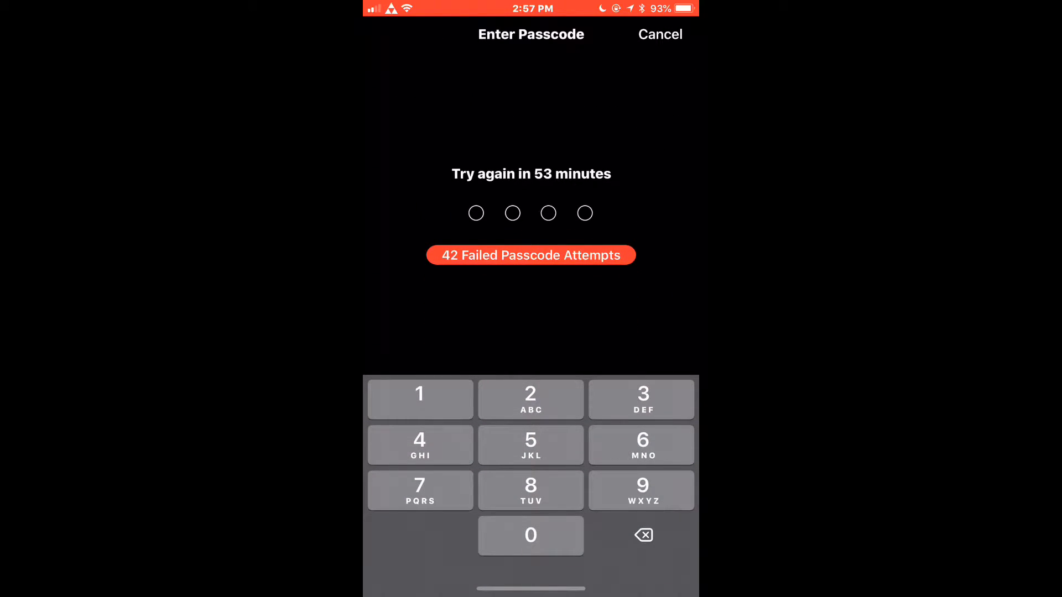
click(659, 34)
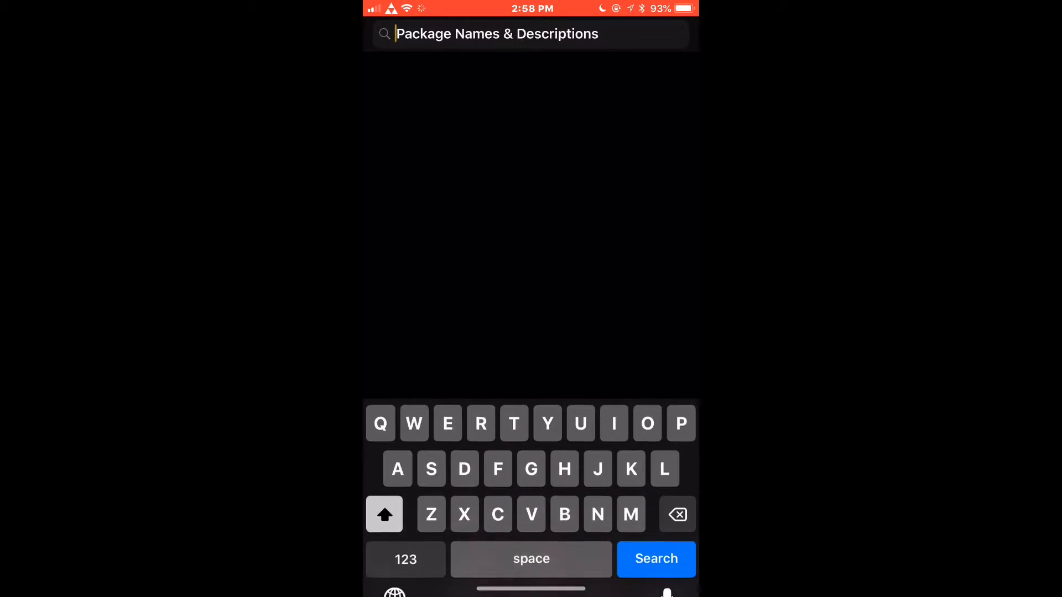
Search Cydia for Filza and review the installed Filza File Manager 3.7.2 by TIGI Software.
text(Filza)
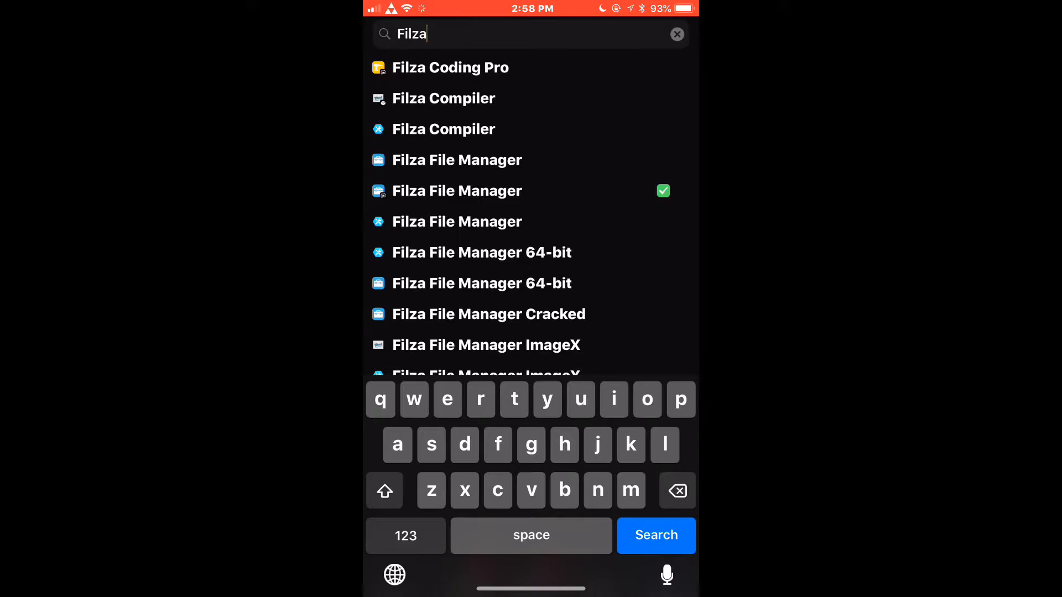
click(474, 190)
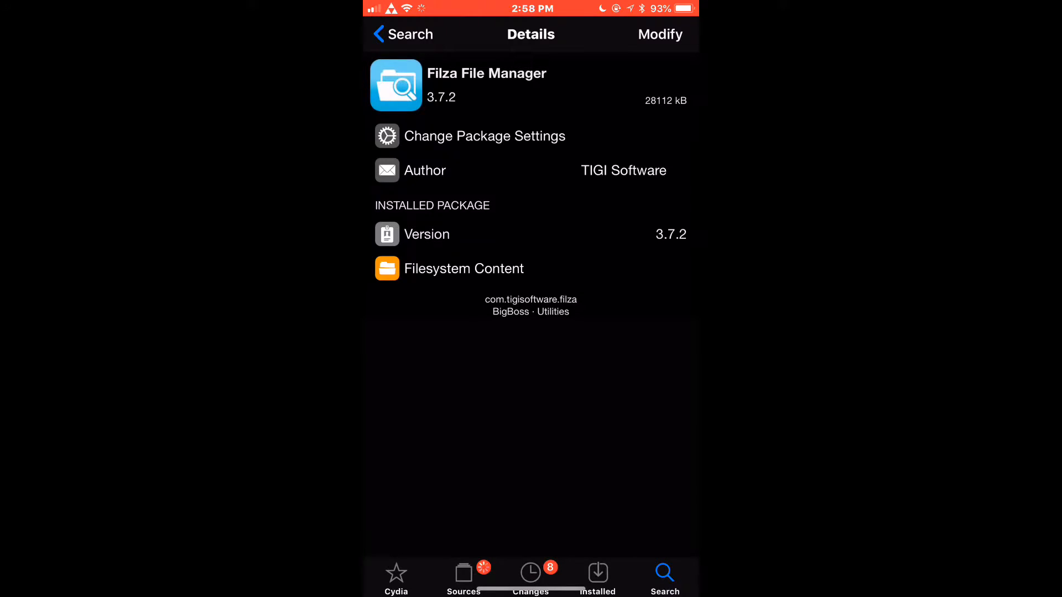
scroll(down, 3)
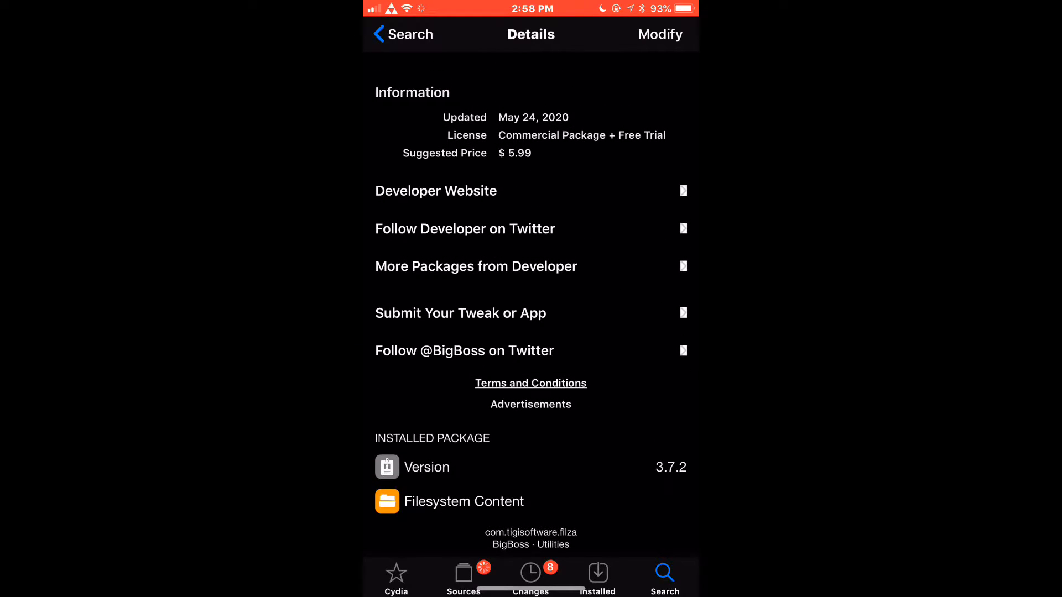
scroll(up, 3)
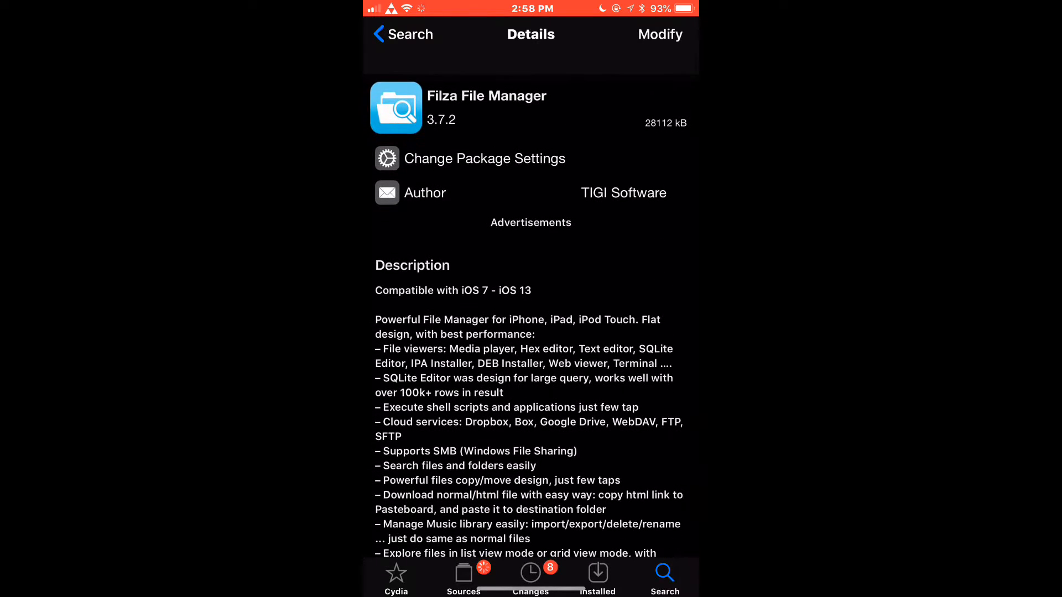
scroll(up, 3)
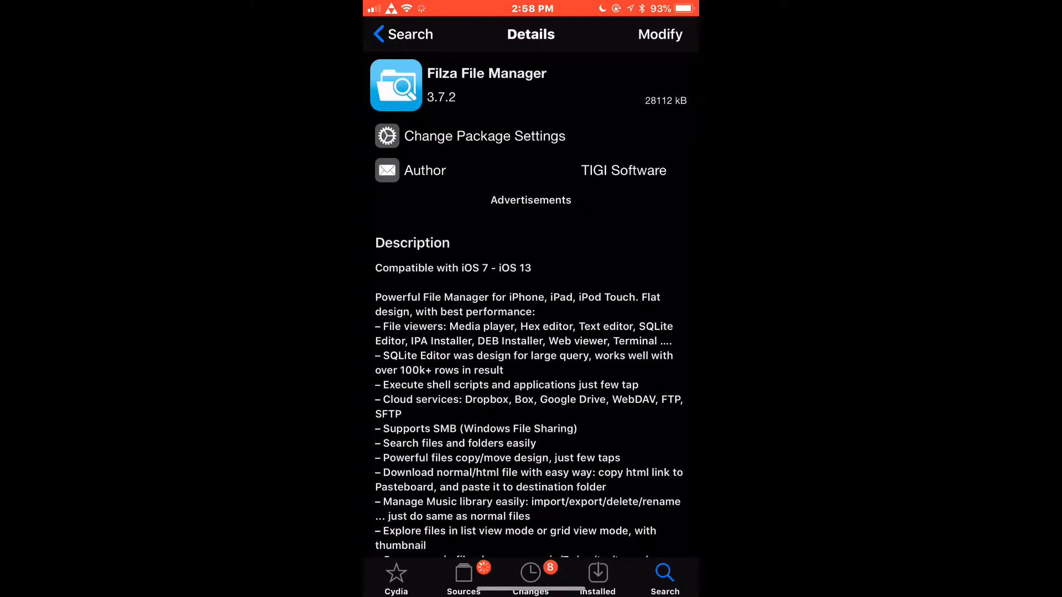
click(658, 33)
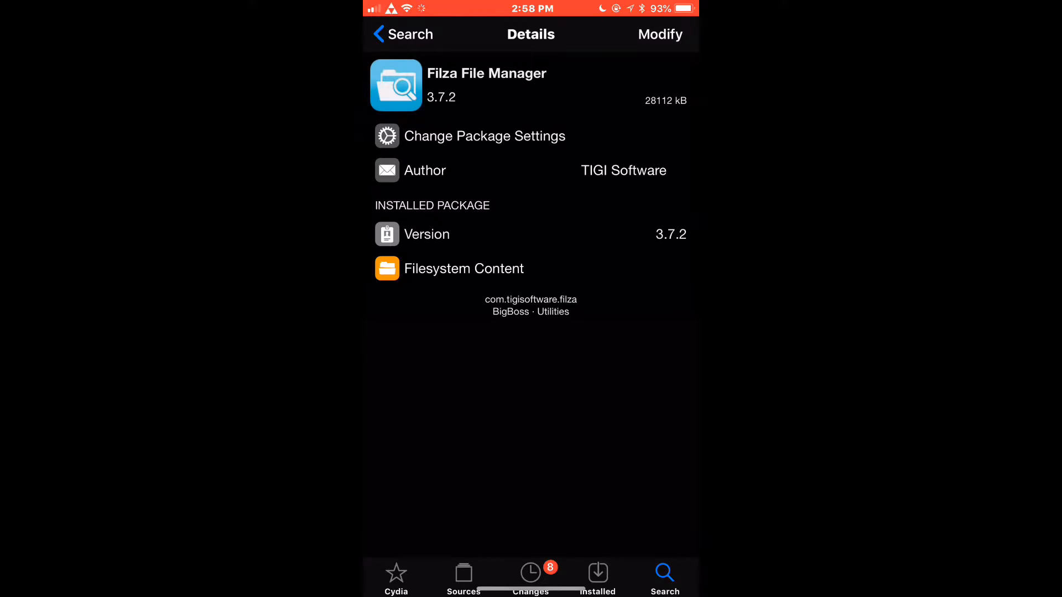
scroll(down, 3)
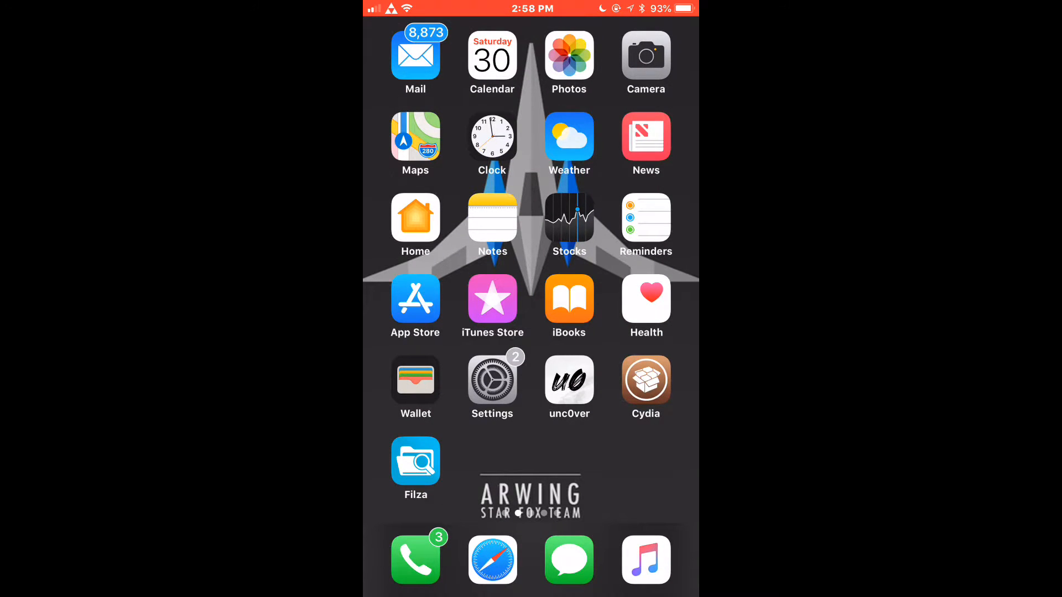
In Filza, navigate from the root folder to /var/mobile/Library/Preferences.
click(415, 464)
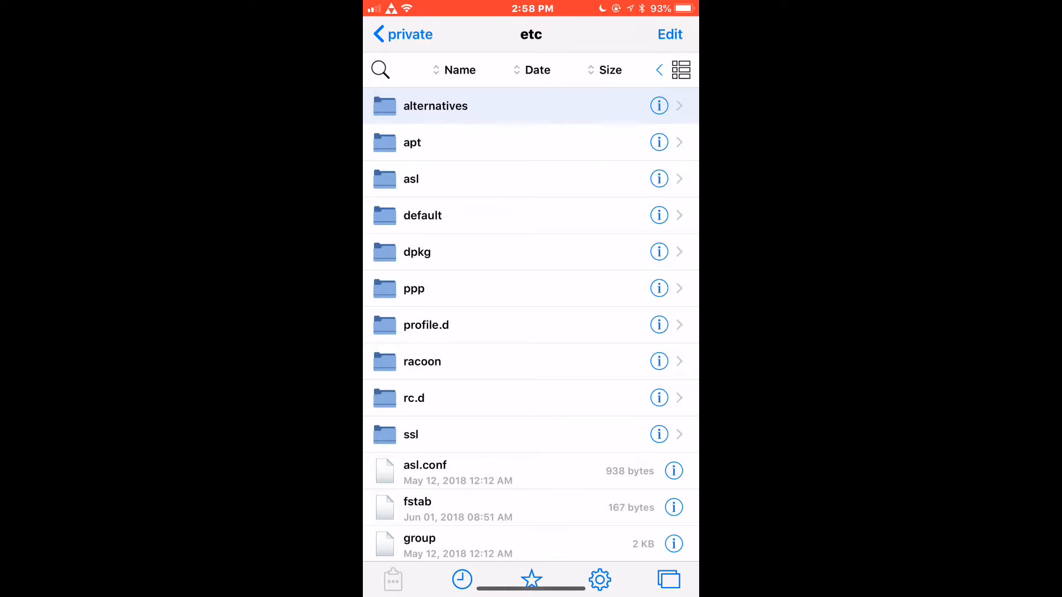
click(403, 34)
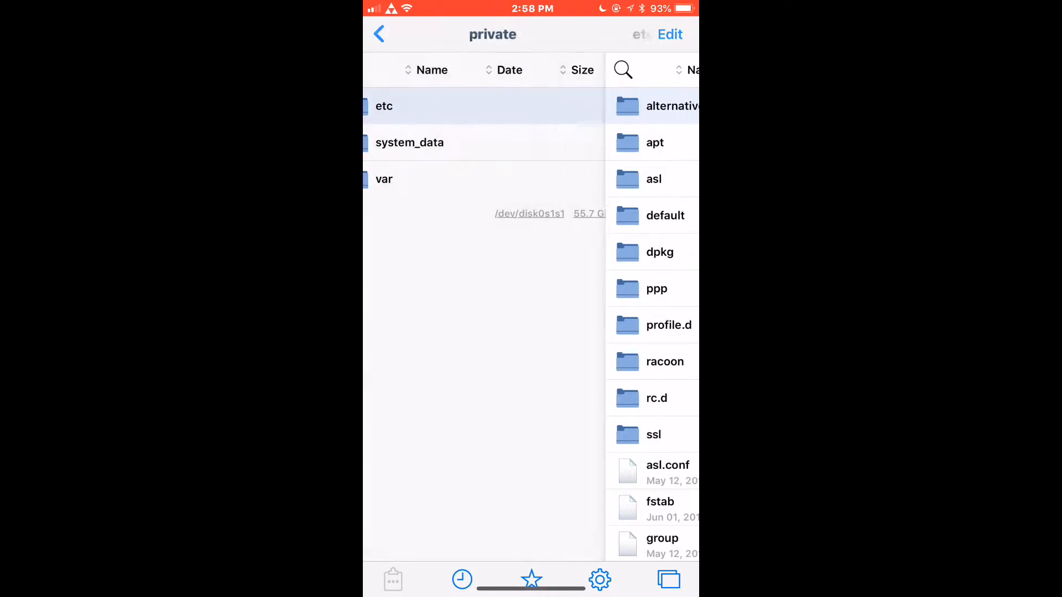
click(380, 34)
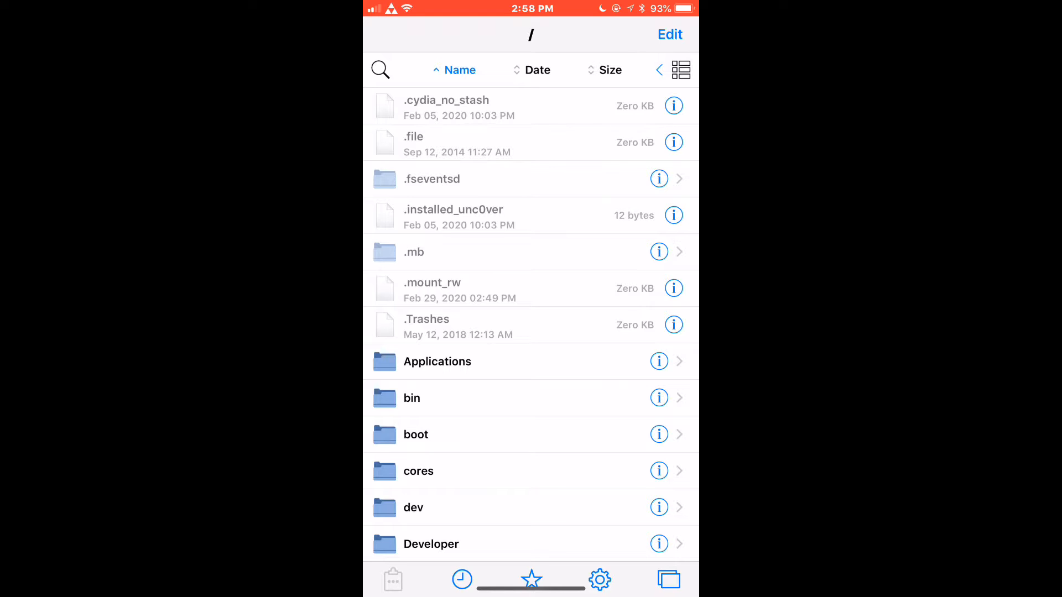
scroll(down, 3)
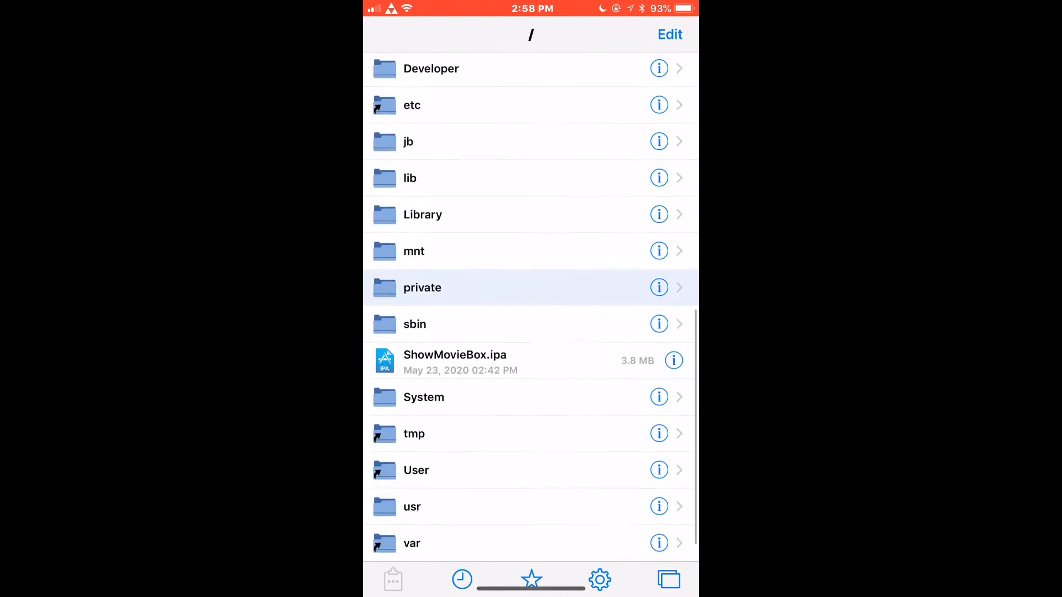
click(411, 543)
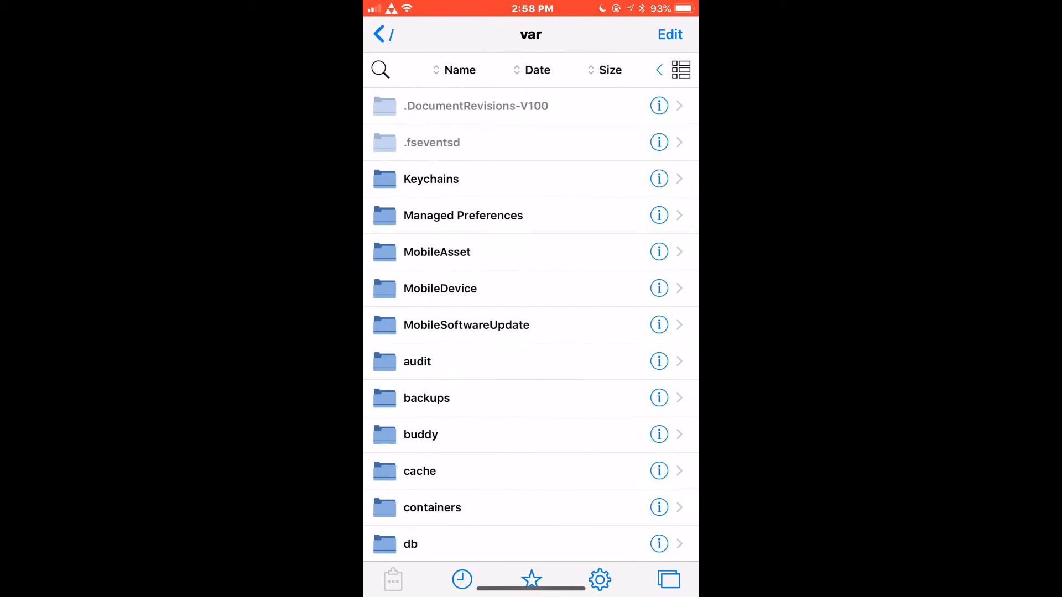
scroll(down, 3)
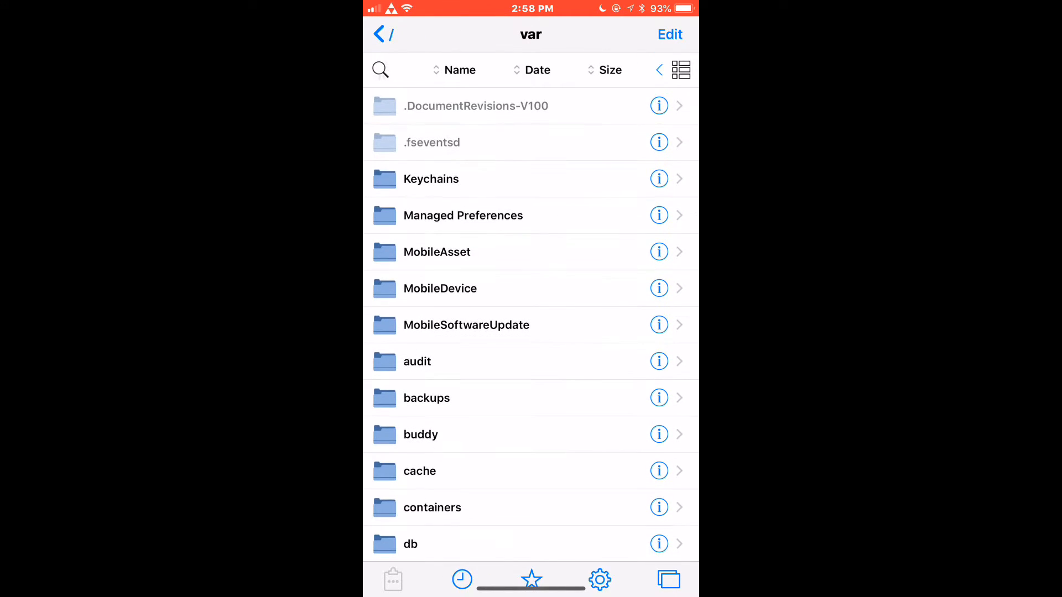
click(458, 69)
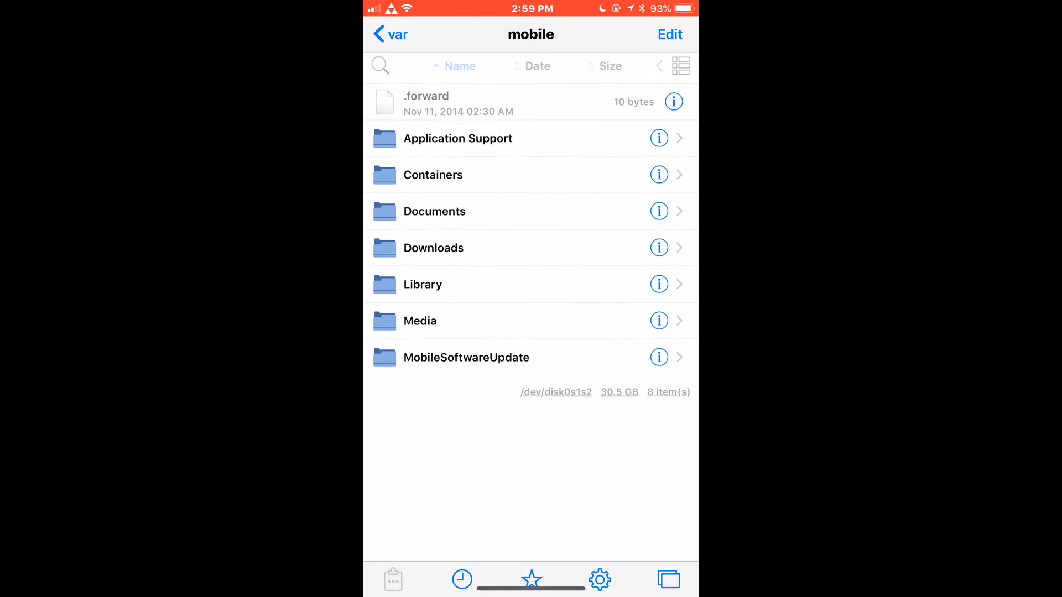
click(423, 283)
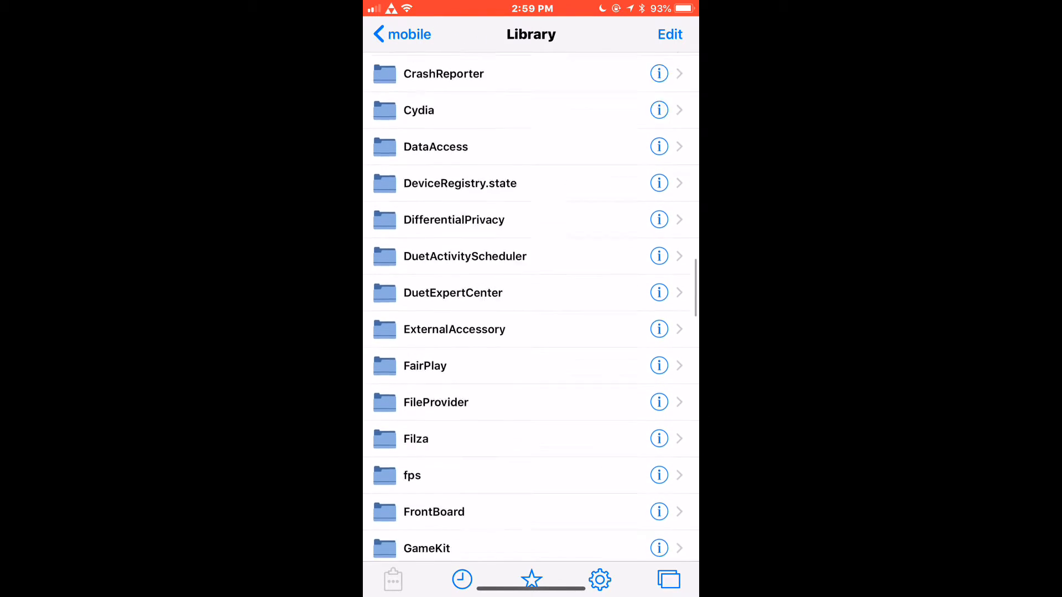
scroll(down, 3)
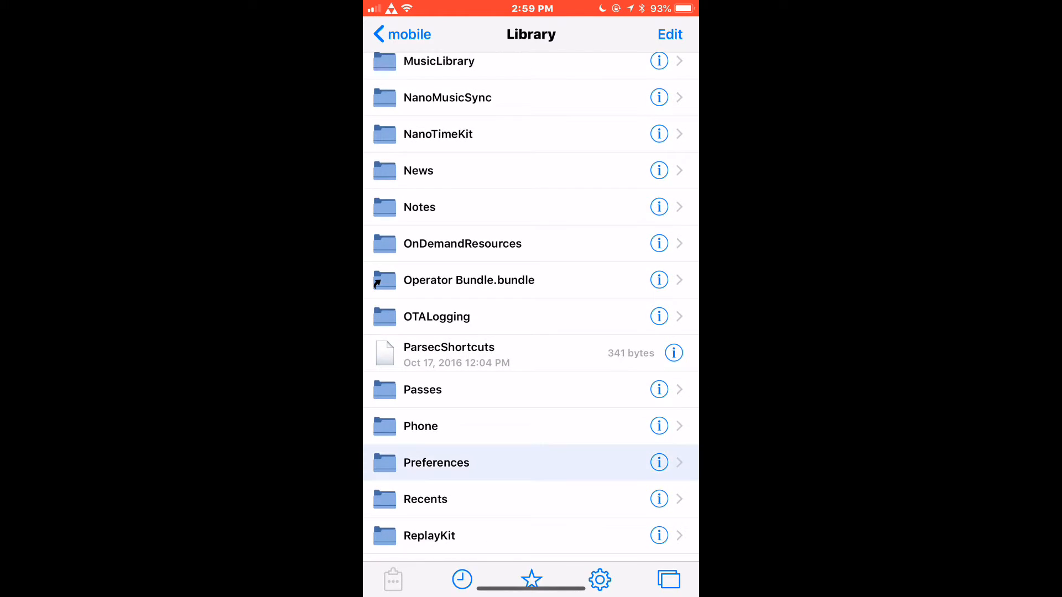
click(437, 462)
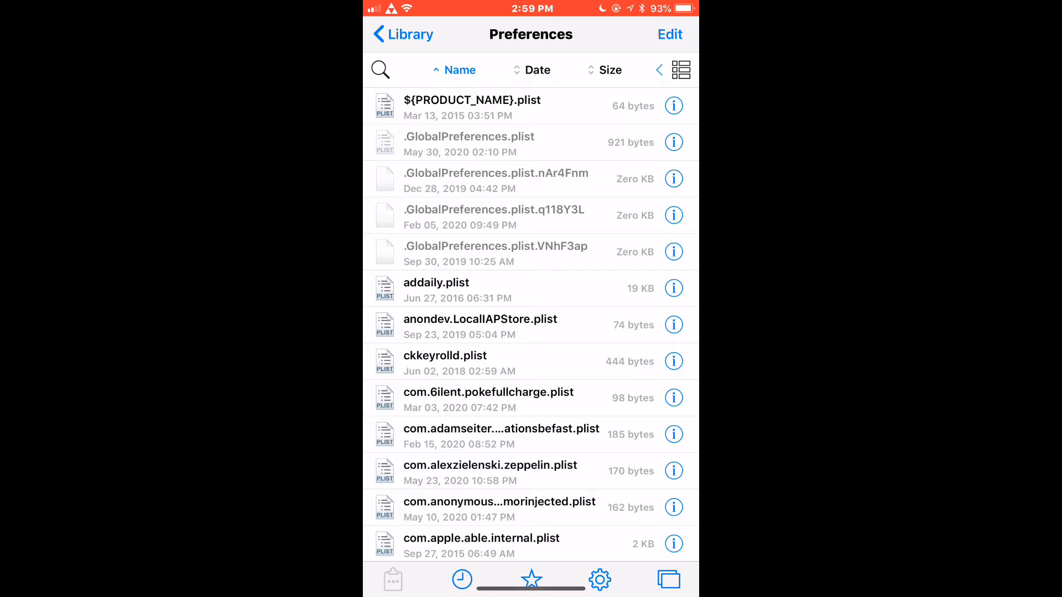
Move com.apple.restrictionspassword.plist from Preferences to Trash and return to the home screen.
scroll(down, 3)
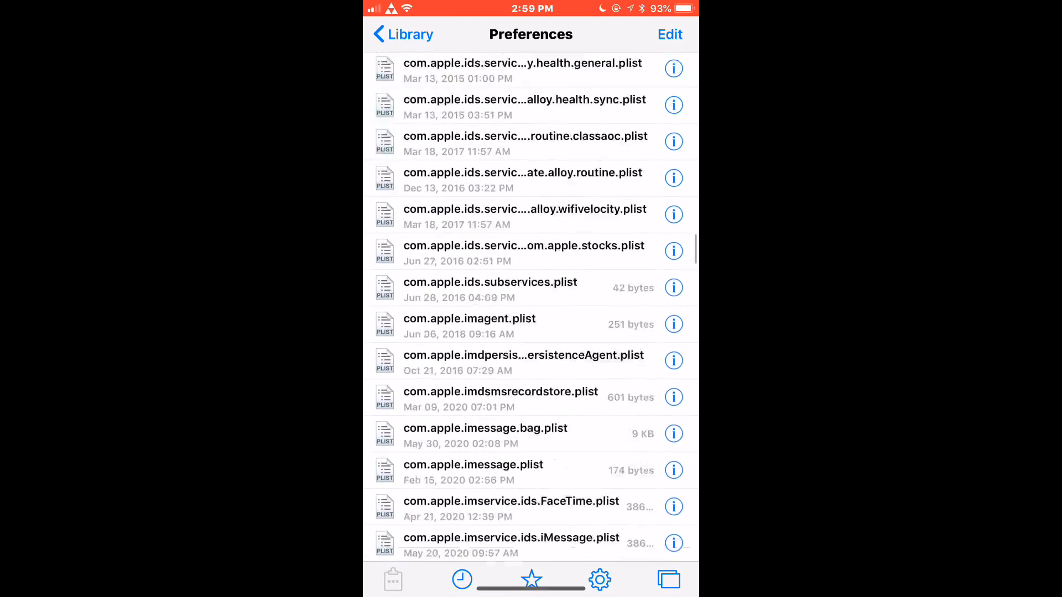
scroll(down, 3)
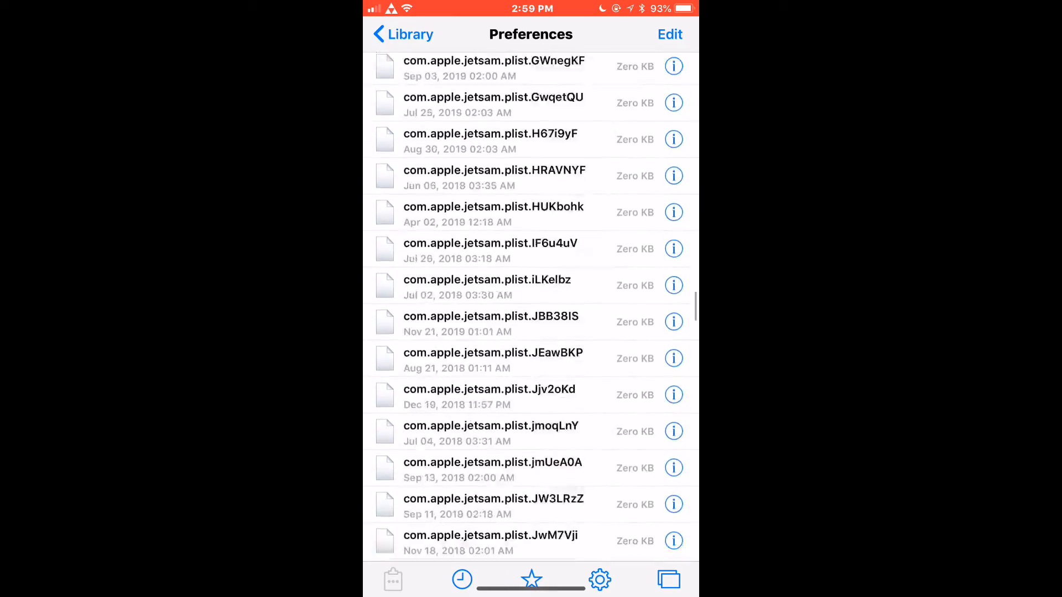
scroll(down, 3)
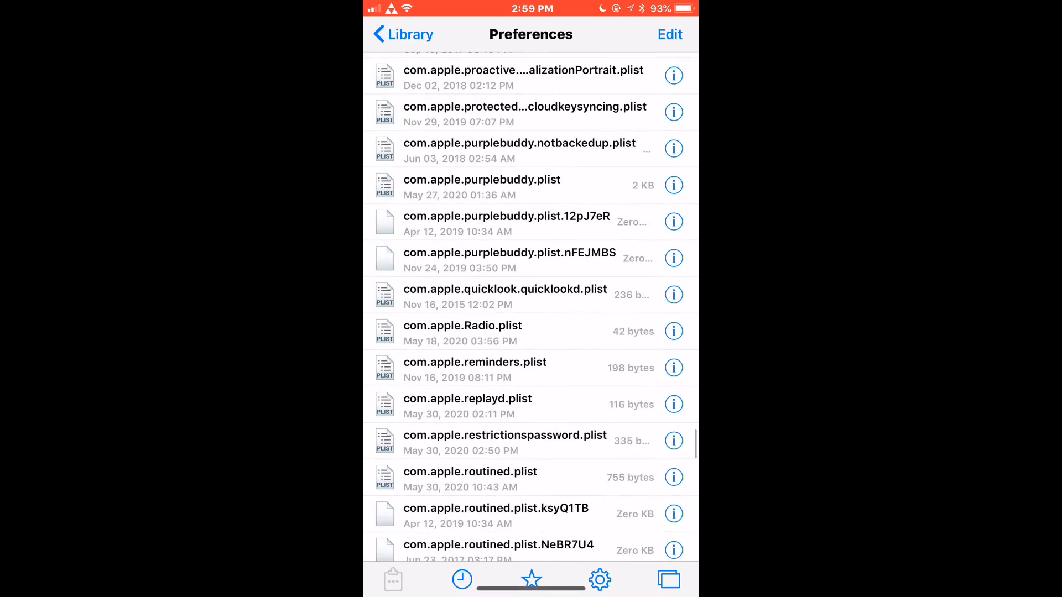
scroll(down, 3)
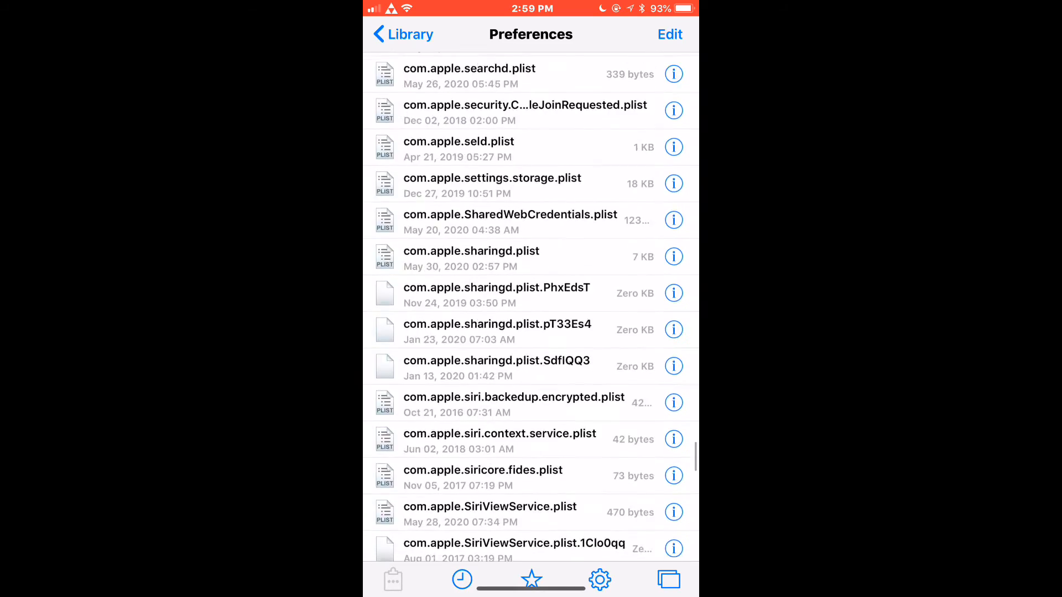
scroll(up, 3)
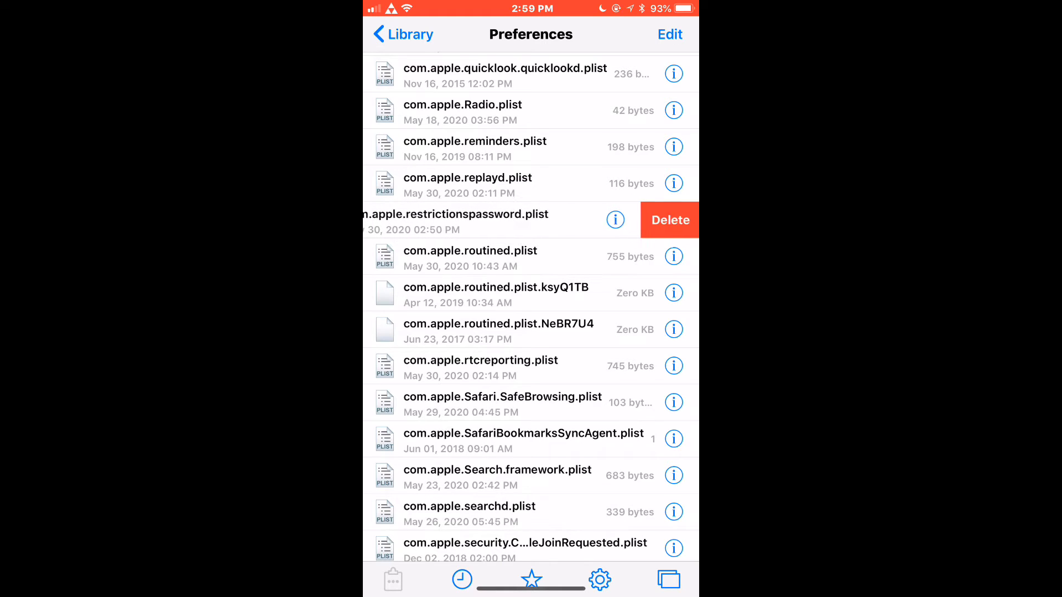
click(669, 220)
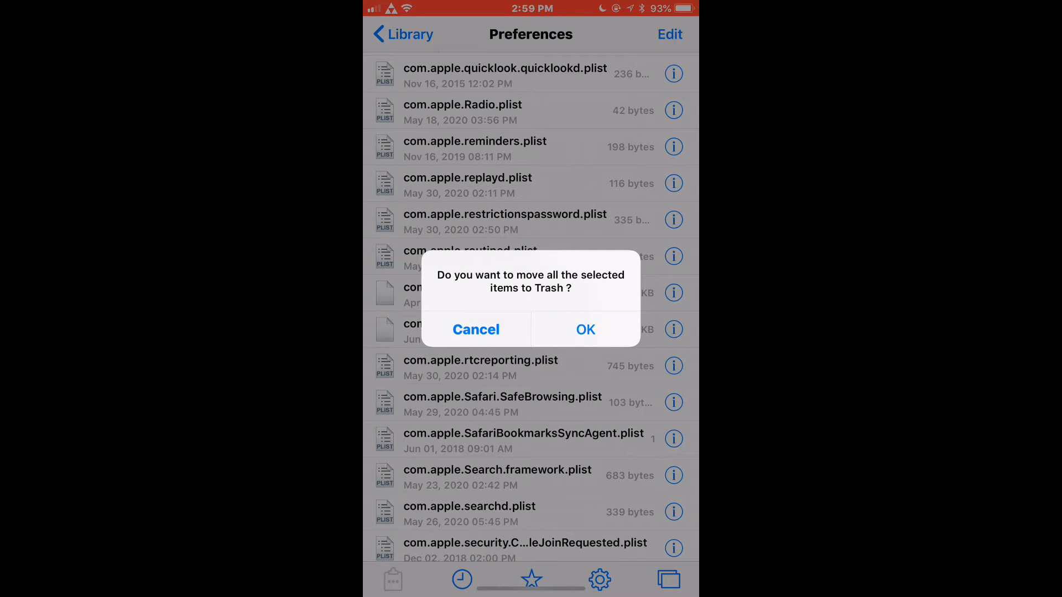
click(476, 330)
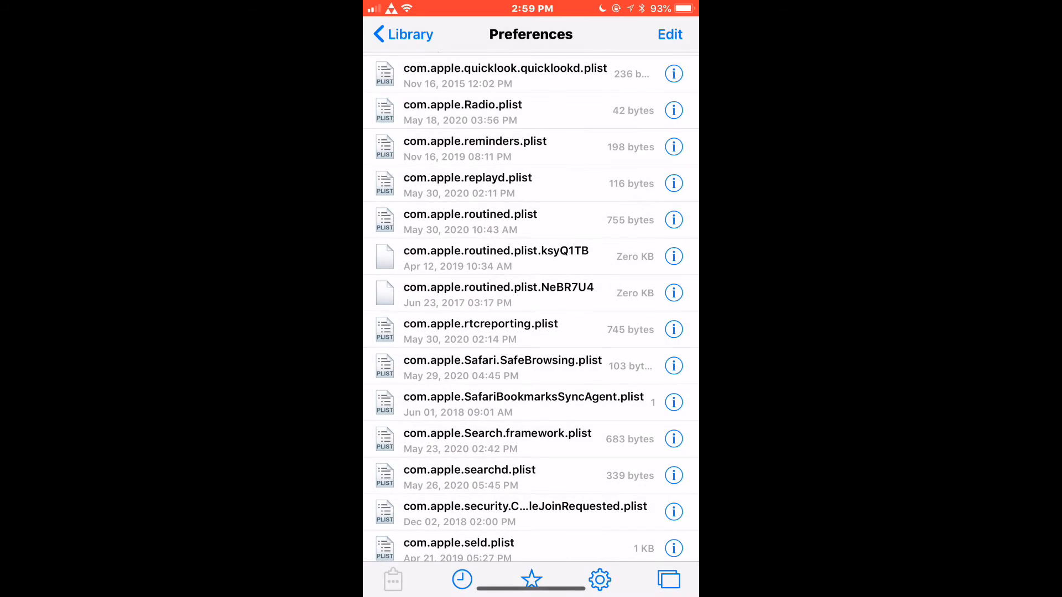
key(home)
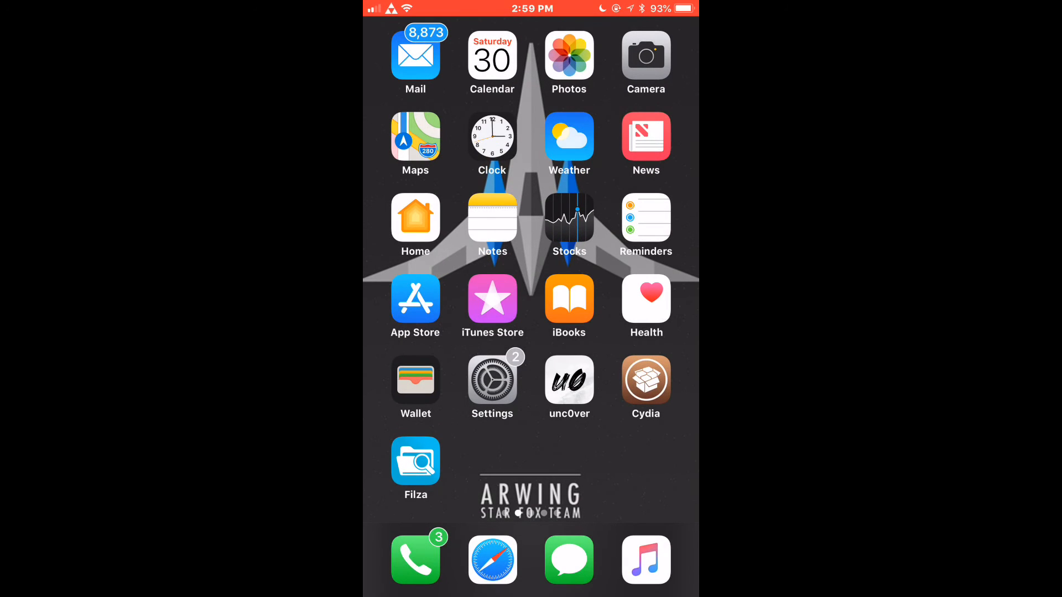
Try Enable Restrictions under Settings > General, hit the 51-minute lockout, and cancel.
click(492, 380)
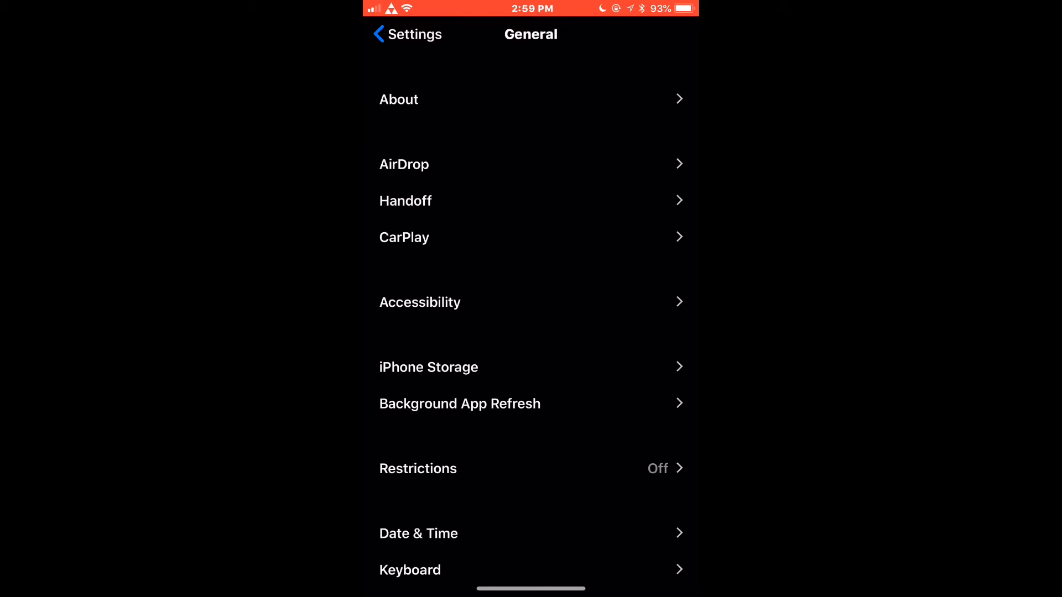
scroll(up, 3)
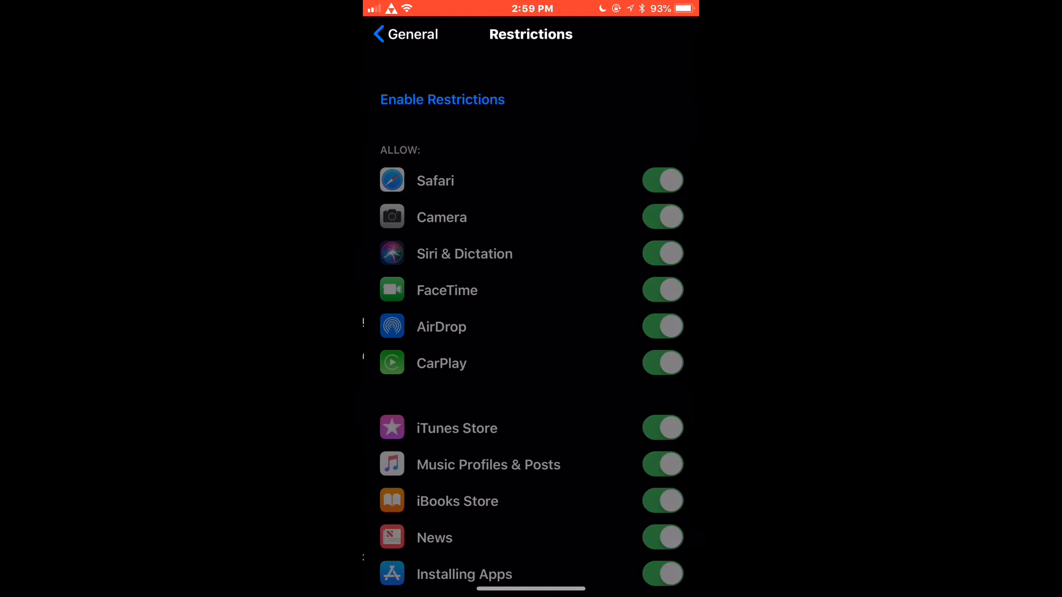
click(443, 99)
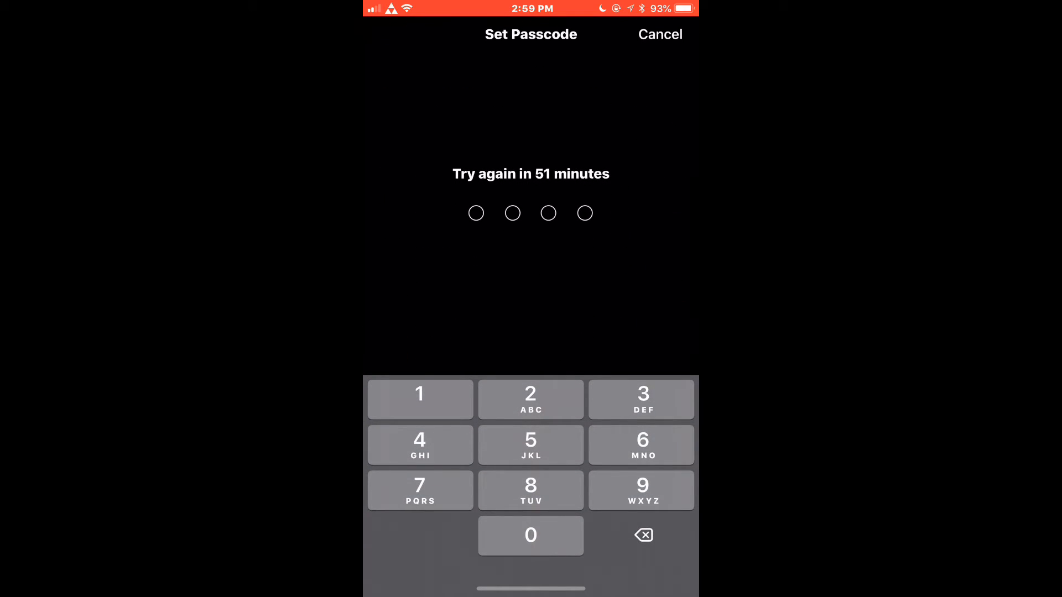
click(658, 34)
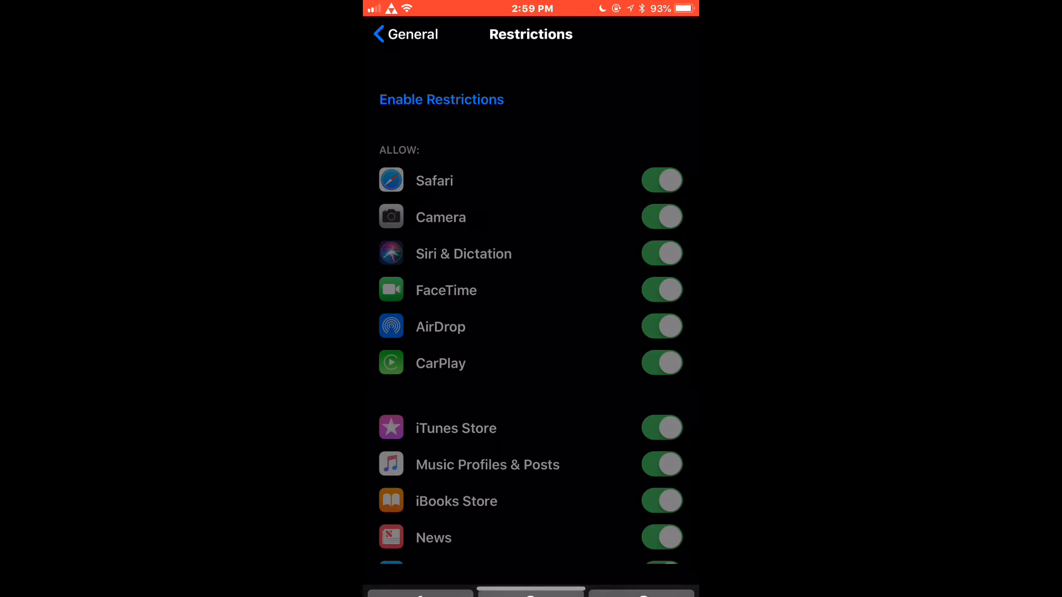
click(405, 34)
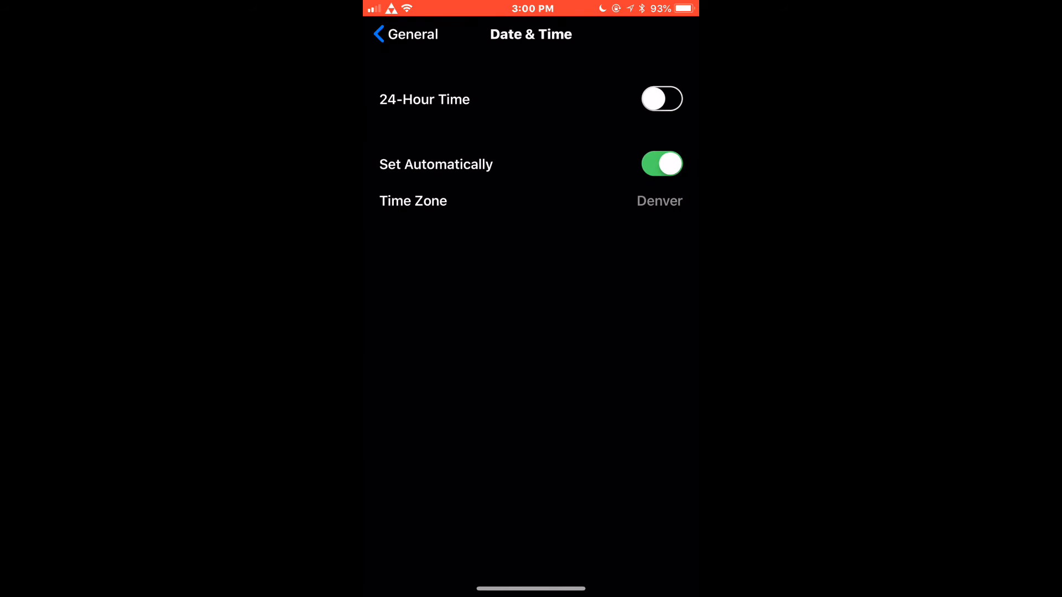
Turn off automatic time, advance the clock, enable Restrictions, and check General shows Restrictions On.
click(661, 164)
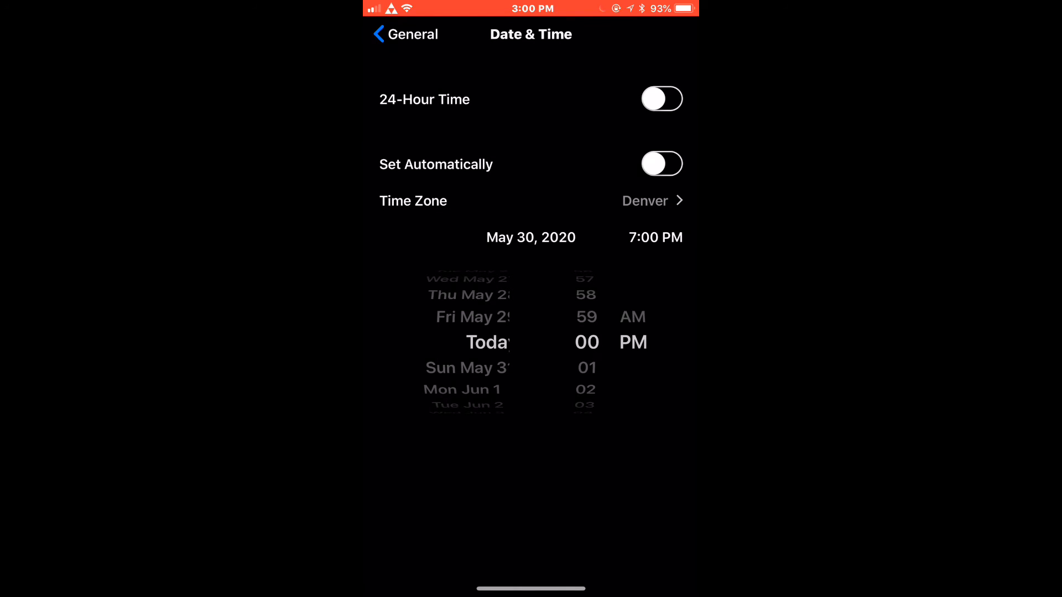
click(404, 34)
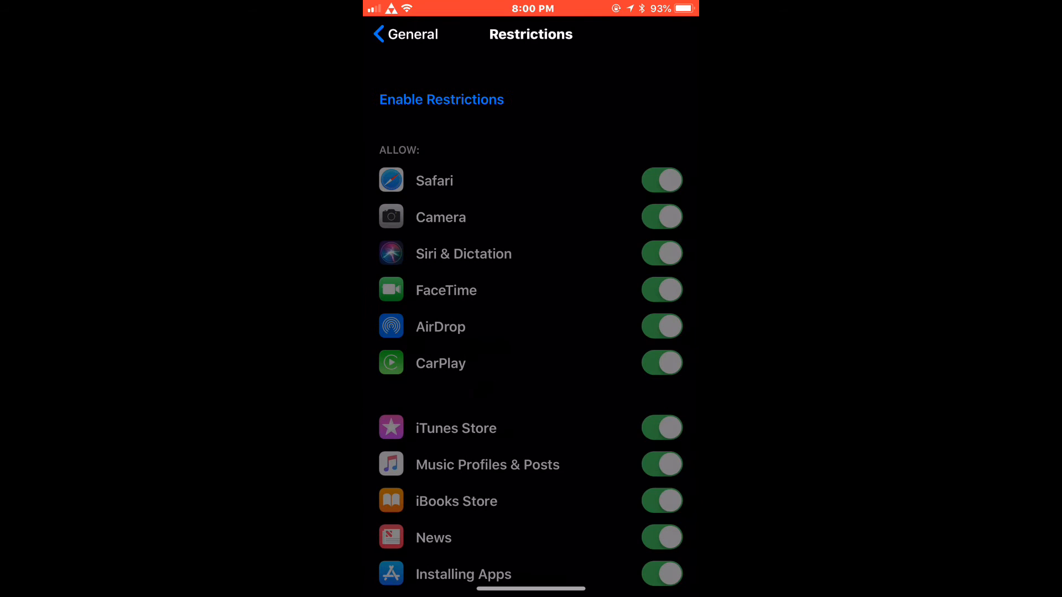
click(441, 99)
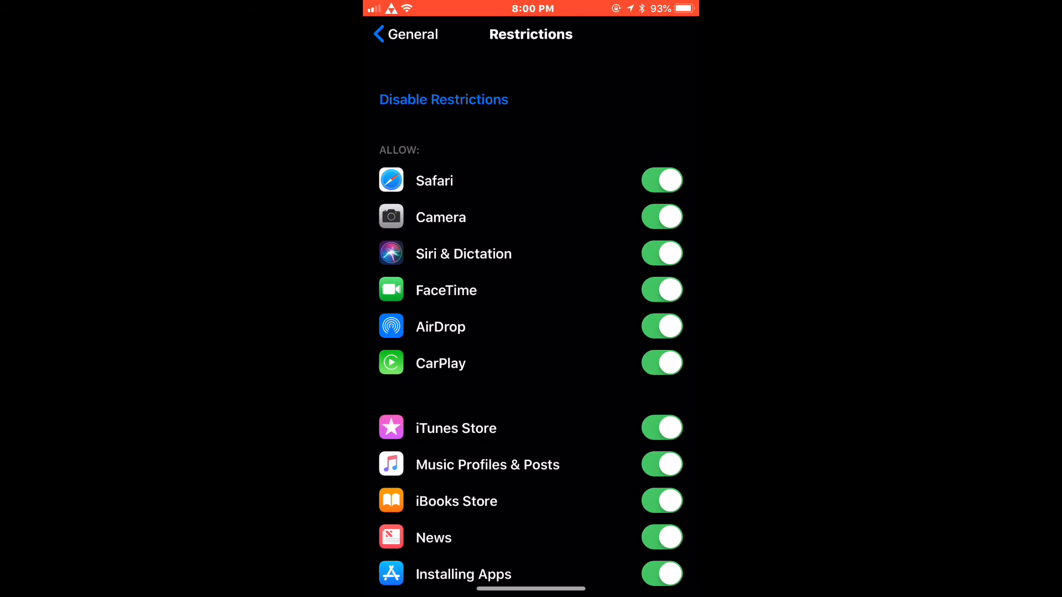
click(444, 100)
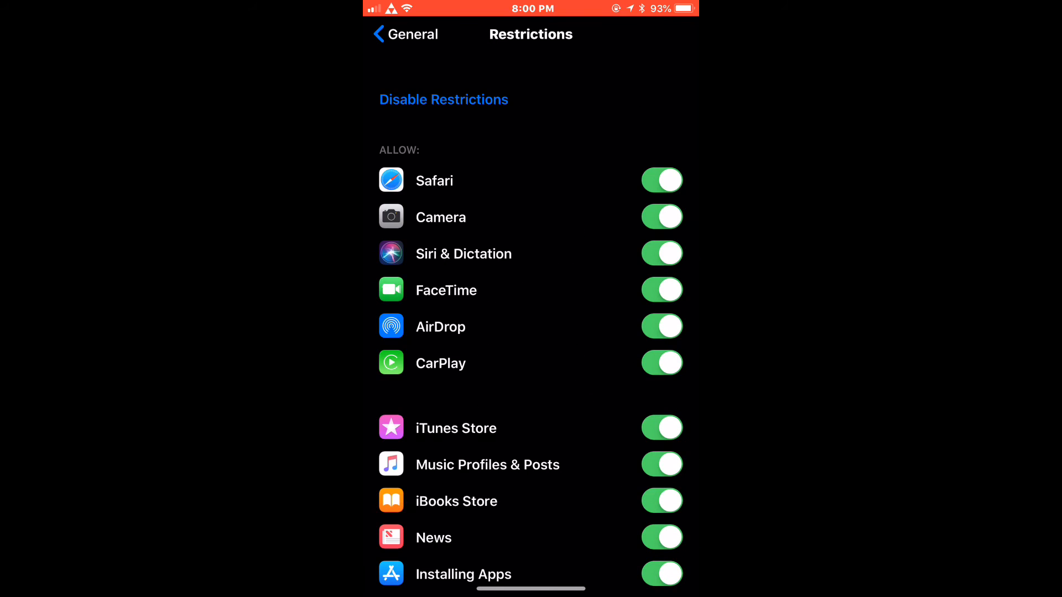
click(403, 34)
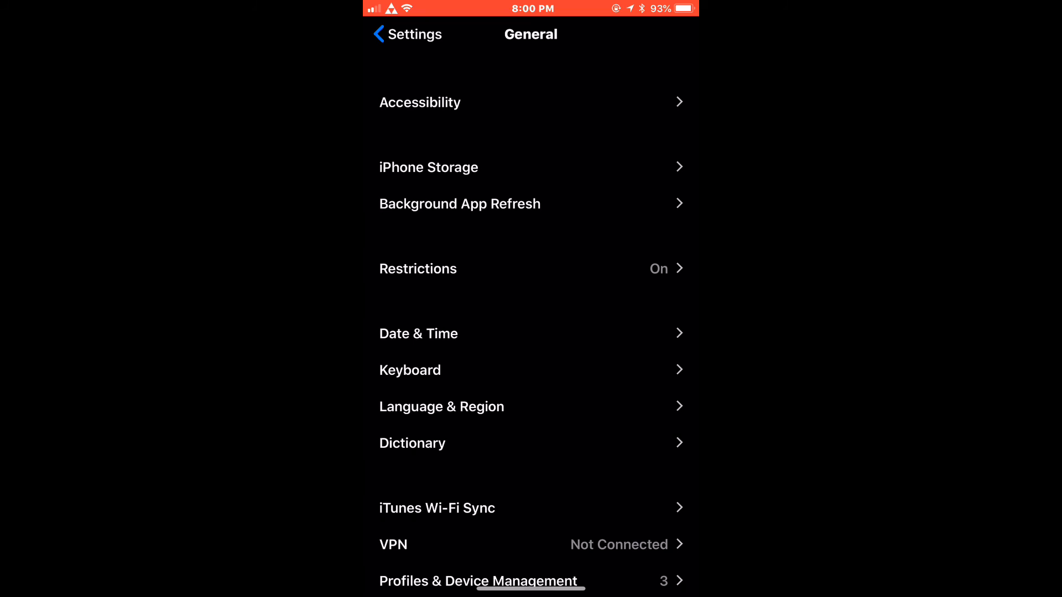